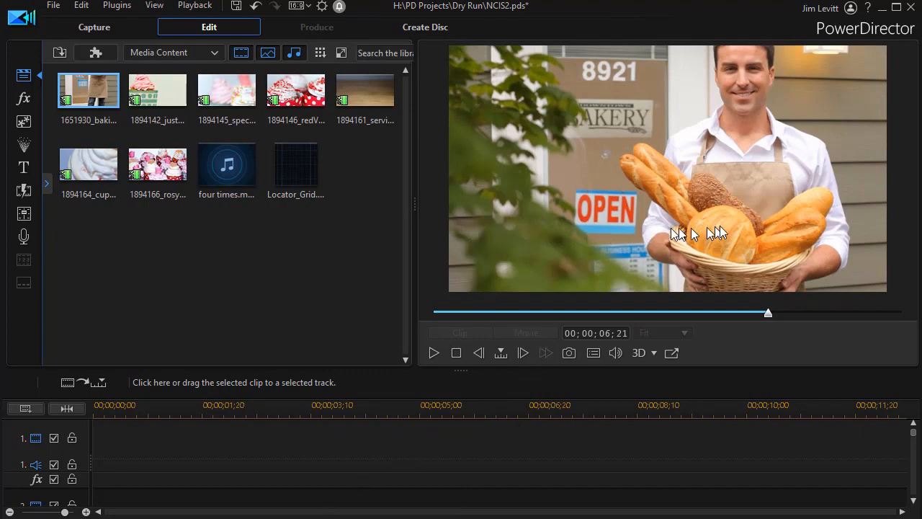
mouse_move(501, 236)
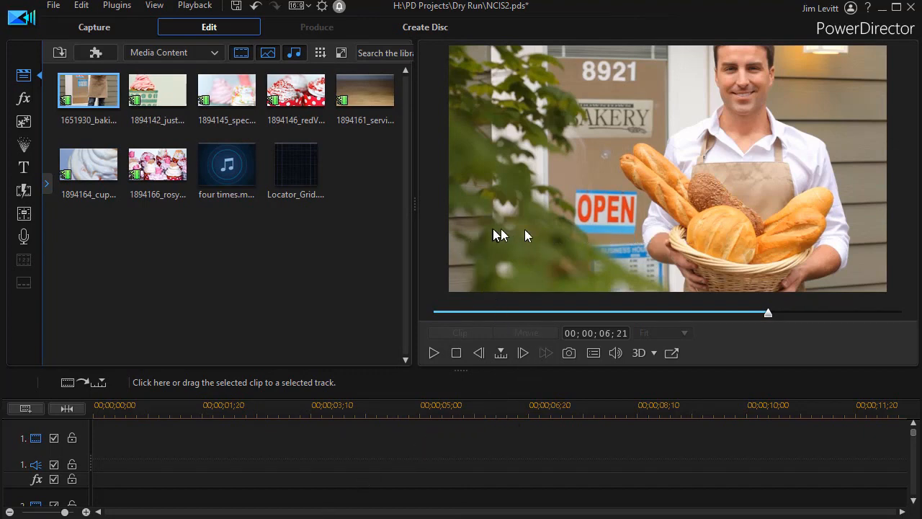
mouse_move(513, 238)
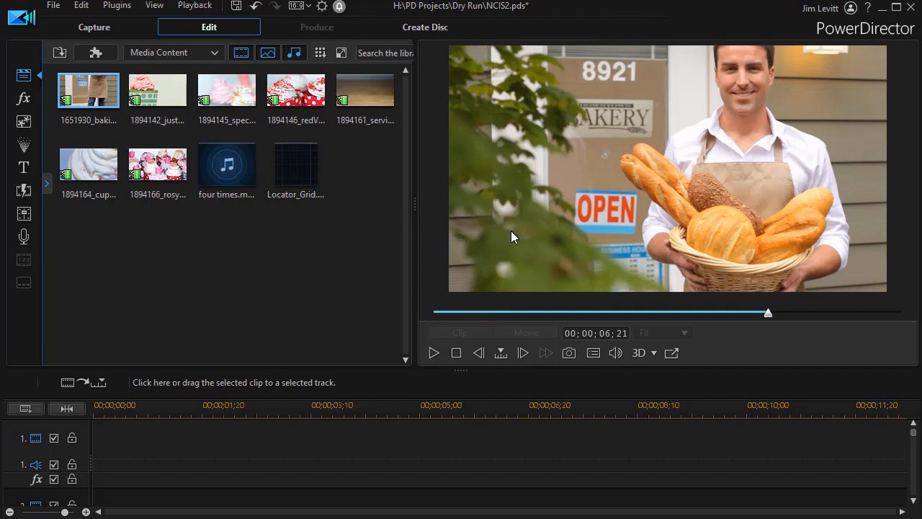
mouse_move(474, 232)
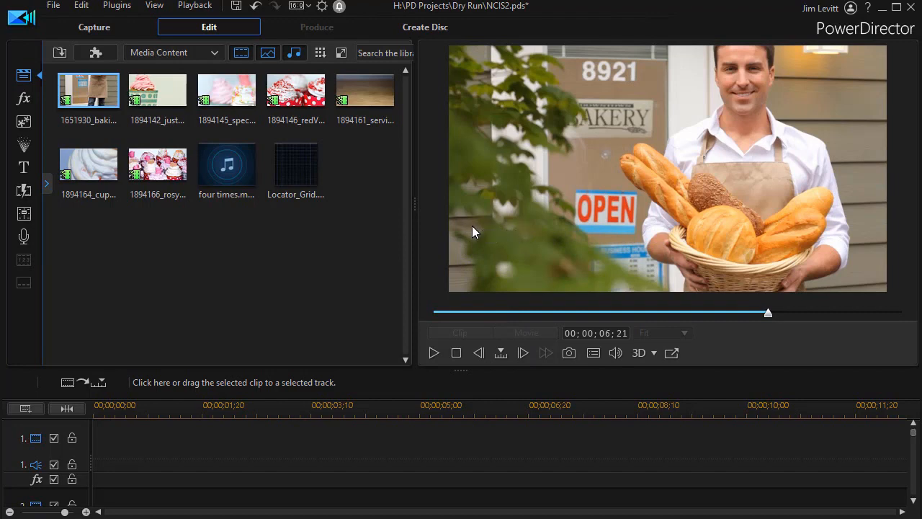
mouse_move(133, 249)
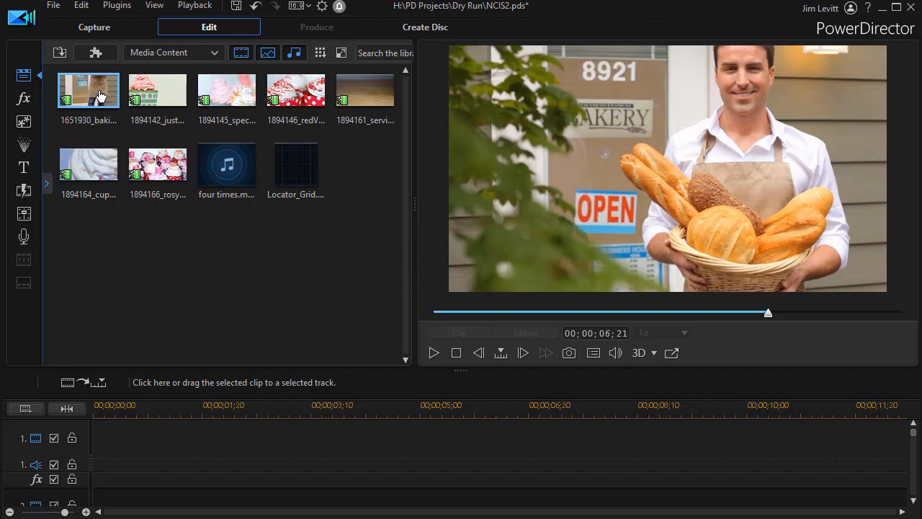
mouse_move(88, 90)
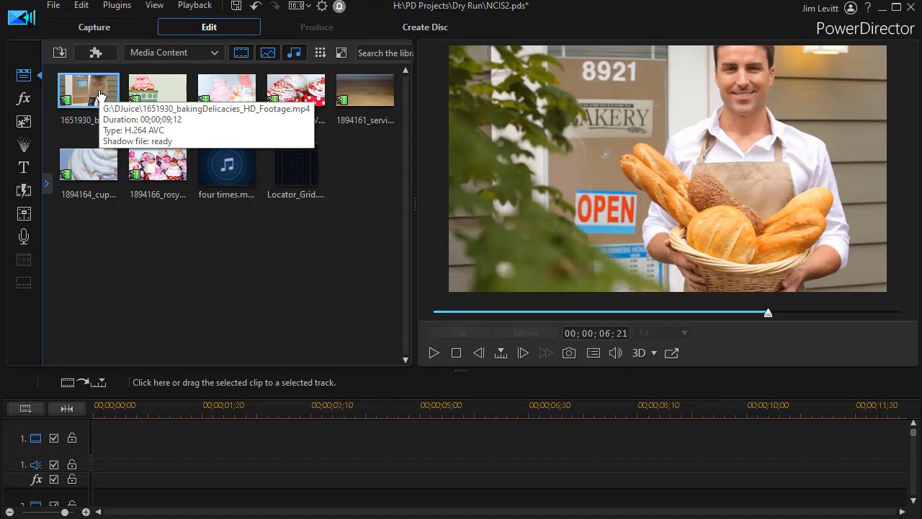
mouse_move(86, 104)
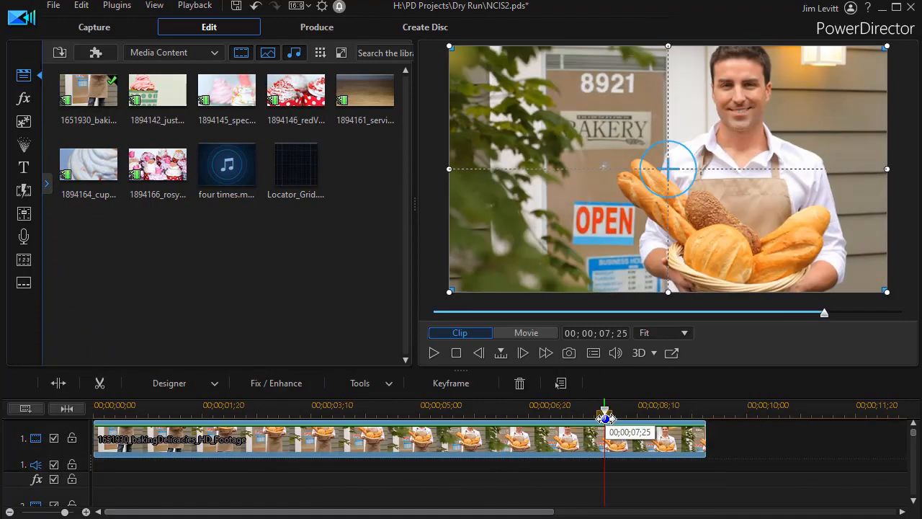
mouse_move(558, 457)
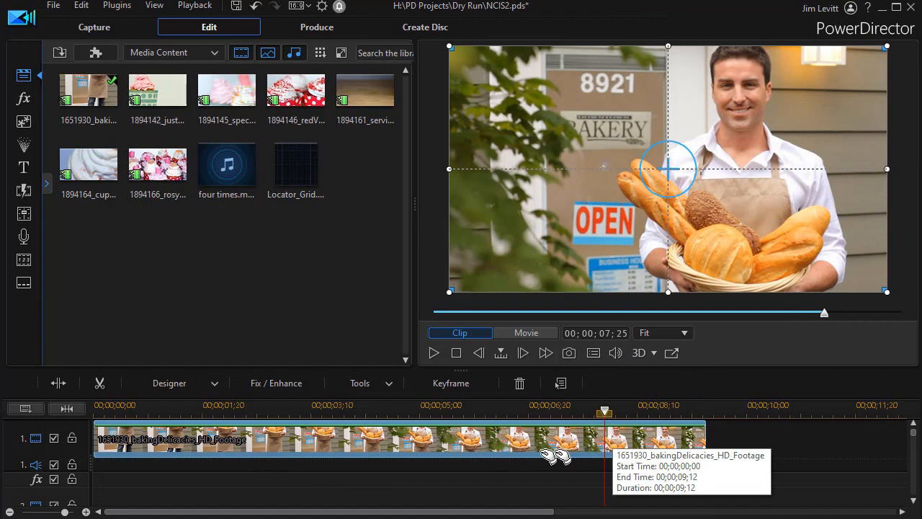
mouse_move(457, 450)
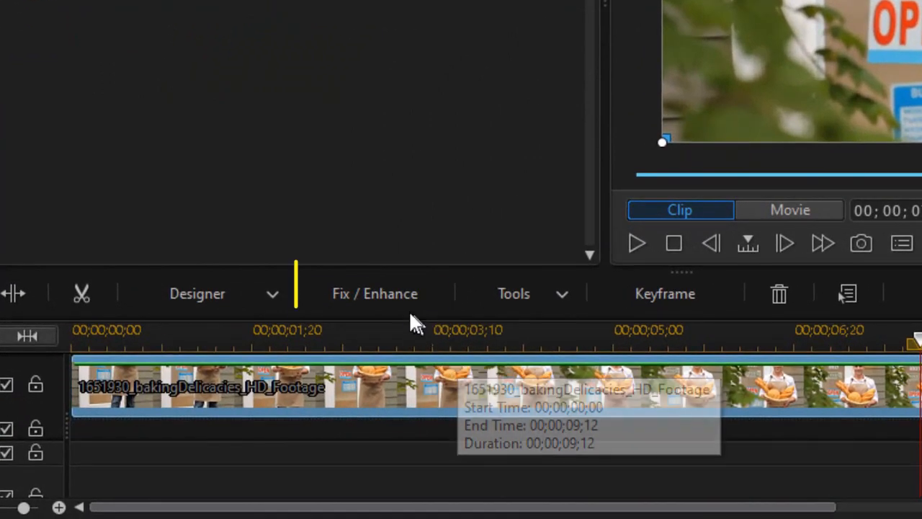
- Enable Color Adjustment on the bakery clip and lower its saturation to drain the colour
left_click(374, 293)
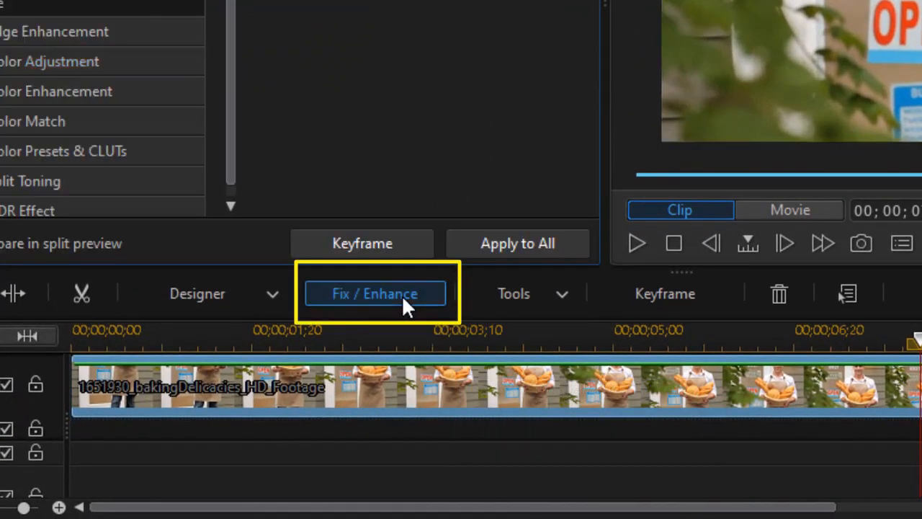
left_click(374, 293)
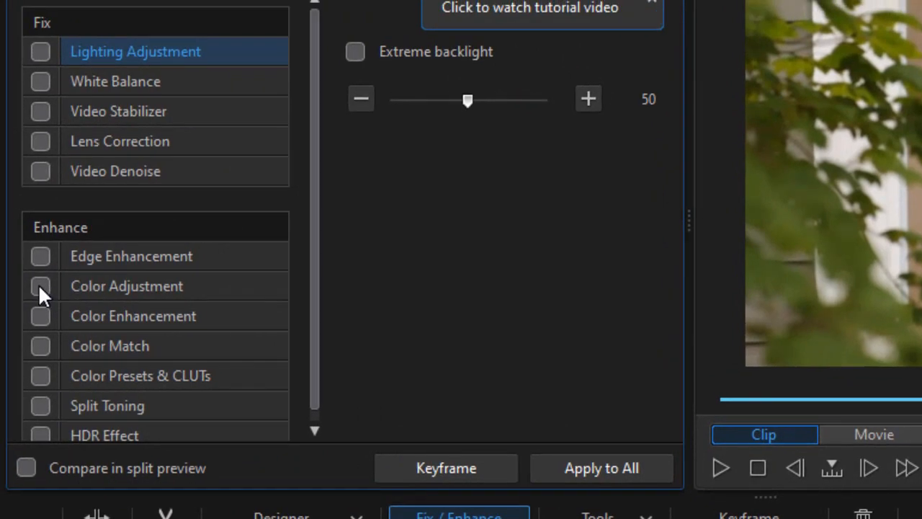
left_click(40, 286)
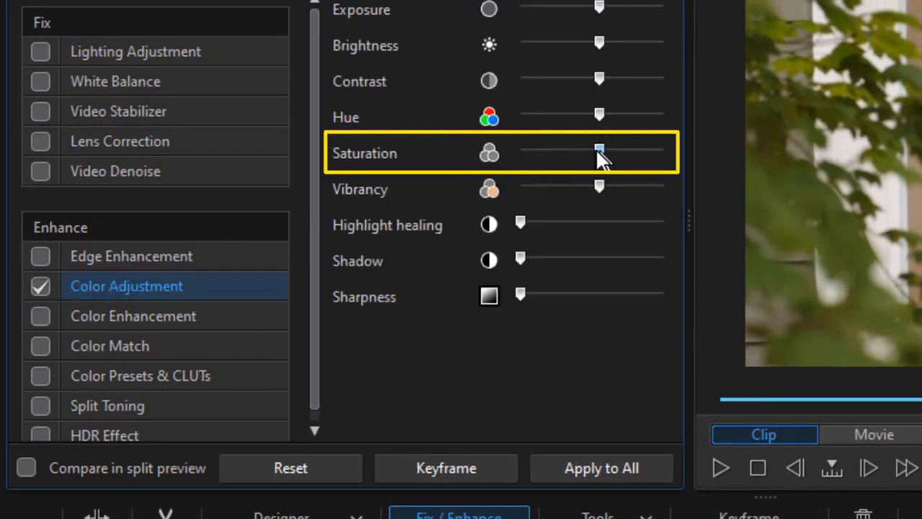
left_click_drag(600, 152, 528, 151)
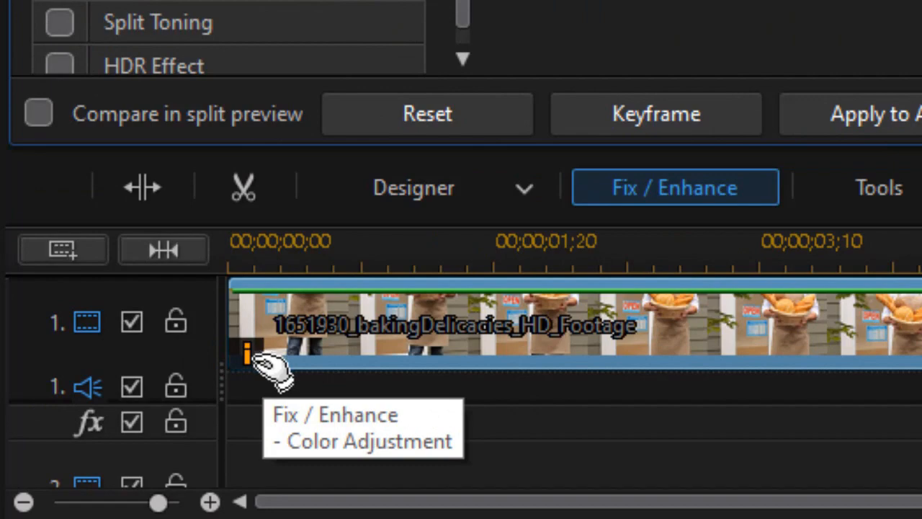
mouse_move(270, 363)
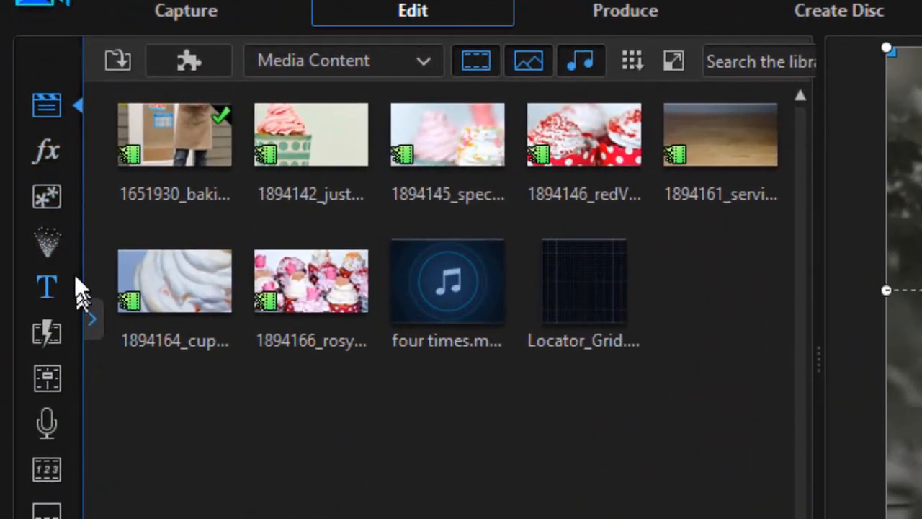
mouse_move(47, 151)
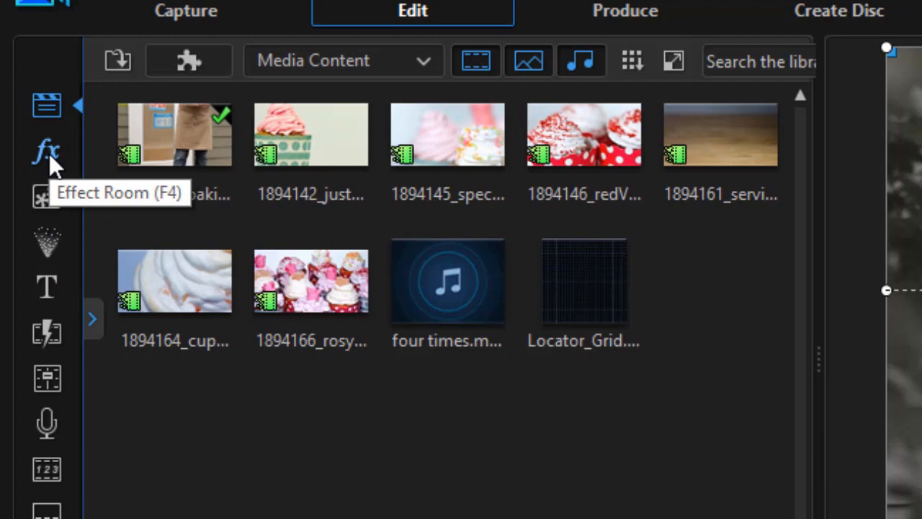
- Apply the Blur video effect from the effect library to the bakery clip
left_click(46, 152)
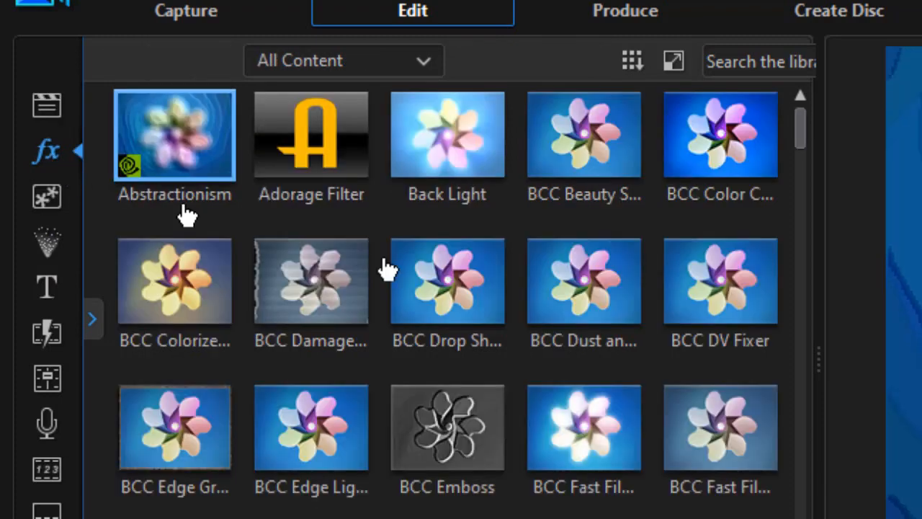
scroll("down", 3)
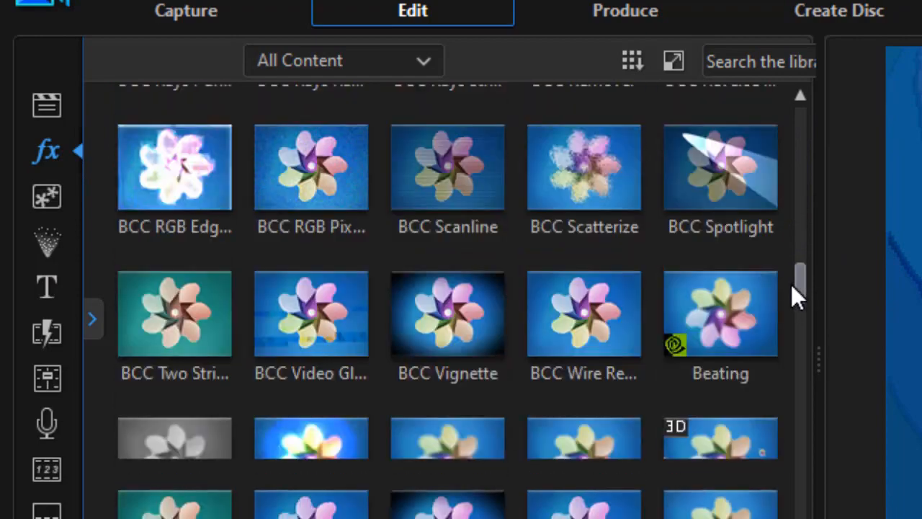
scroll("down", 3)
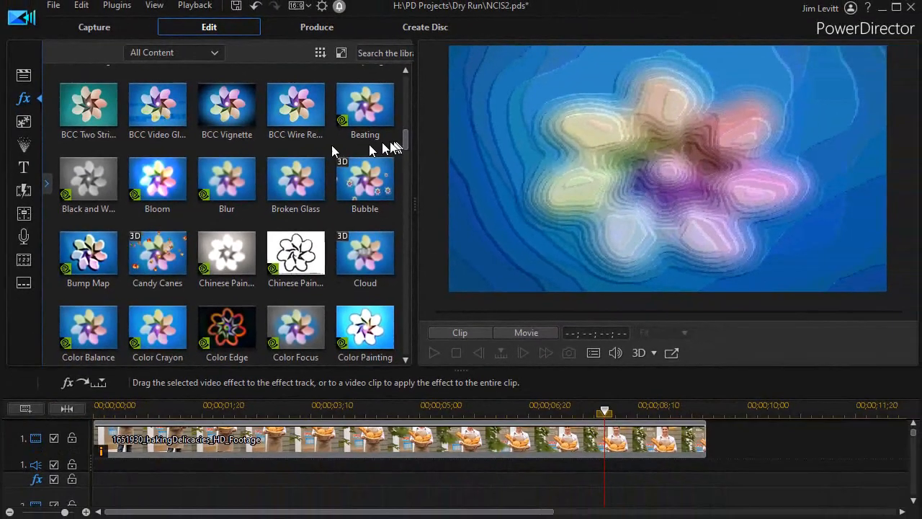
left_click(226, 178)
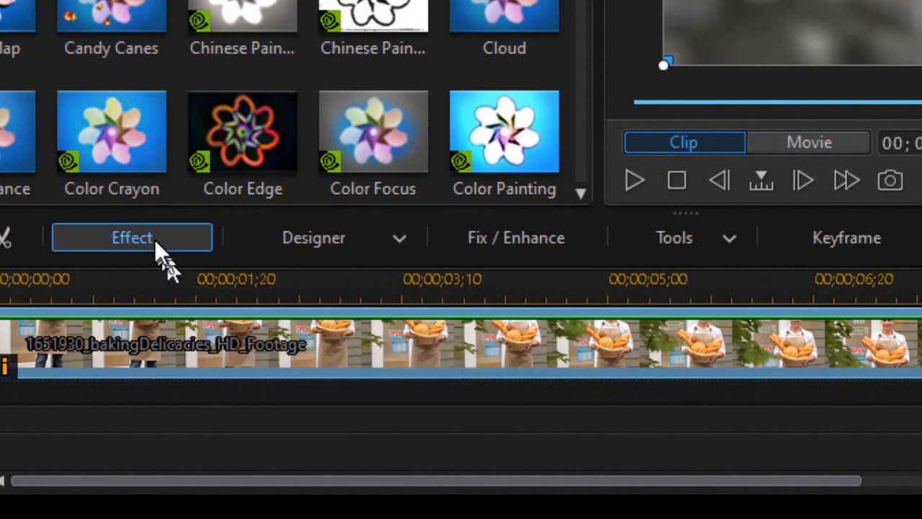
mouse_move(152, 248)
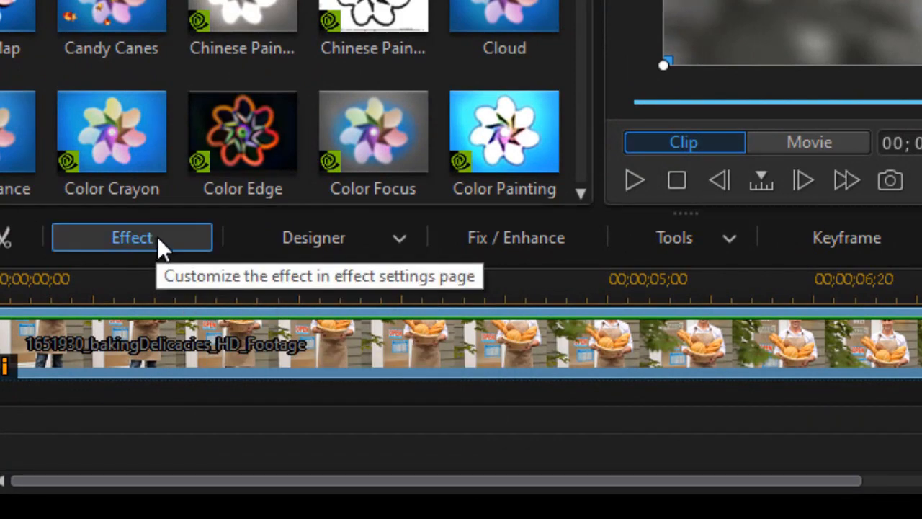
- Set the Blur effect to degree 1 with zero gradient depth and close its settings
left_click(132, 237)
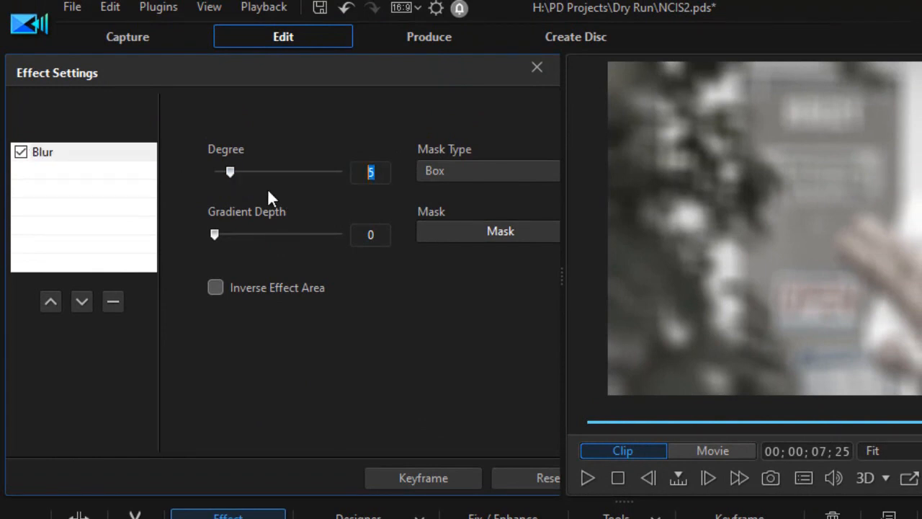
type("1")
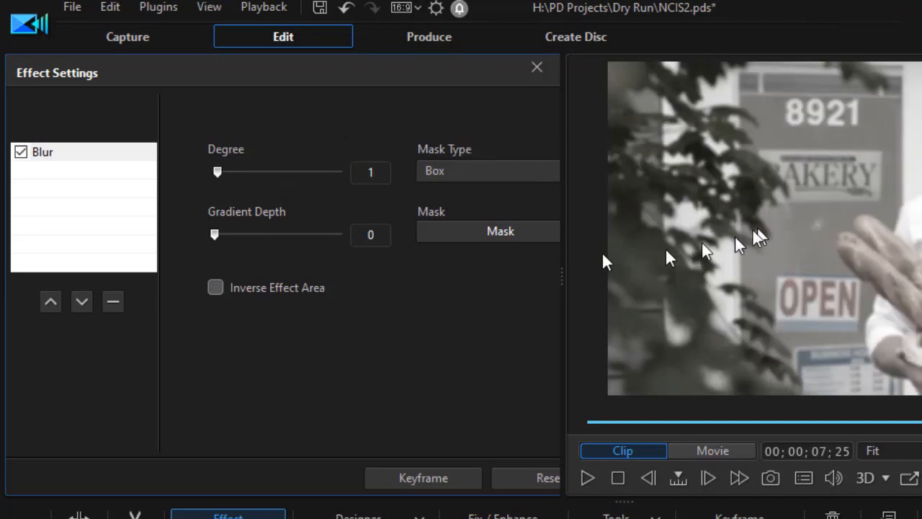
mouse_move(417, 349)
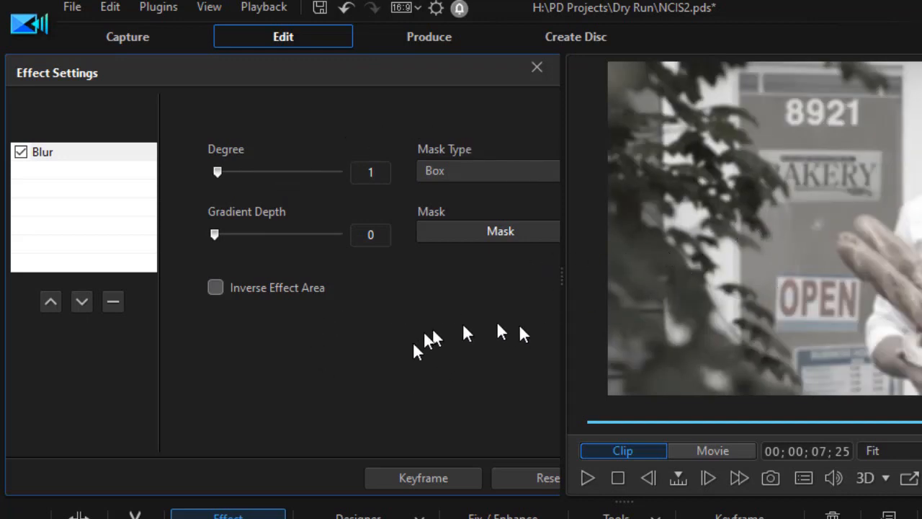
mouse_move(483, 345)
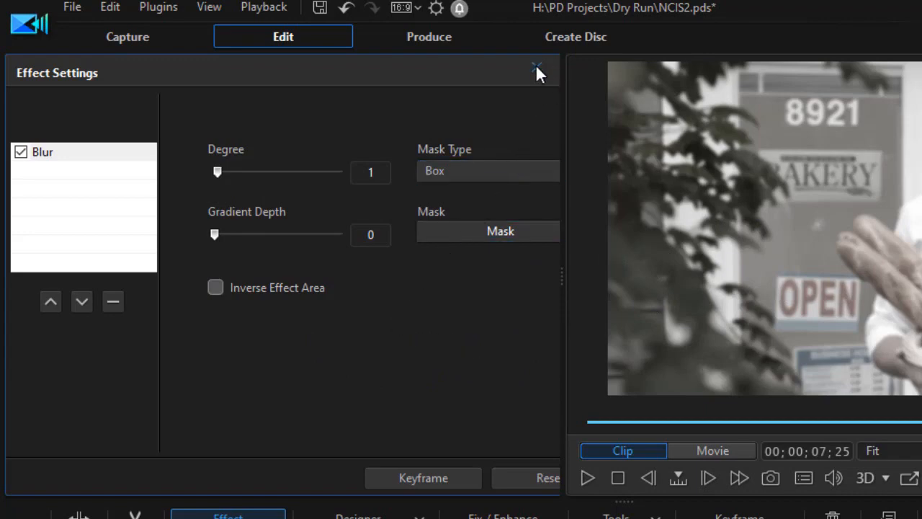
left_click(537, 66)
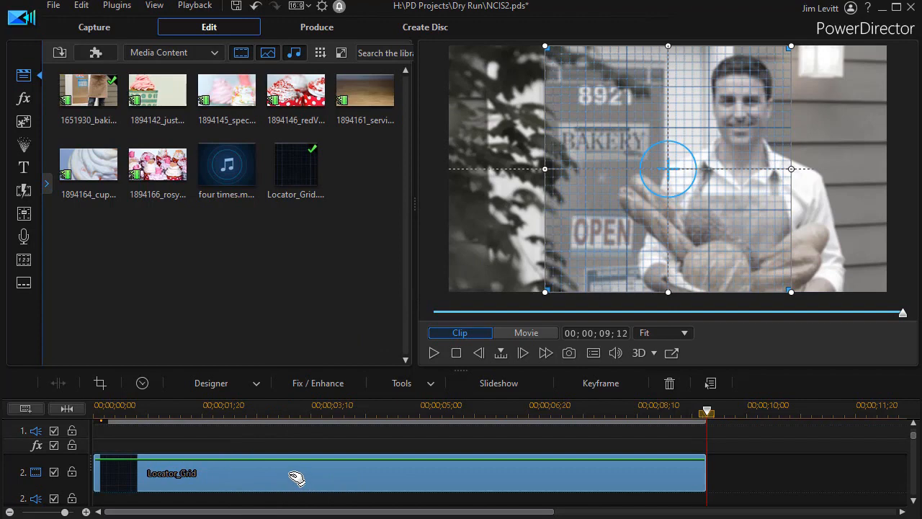
mouse_move(266, 439)
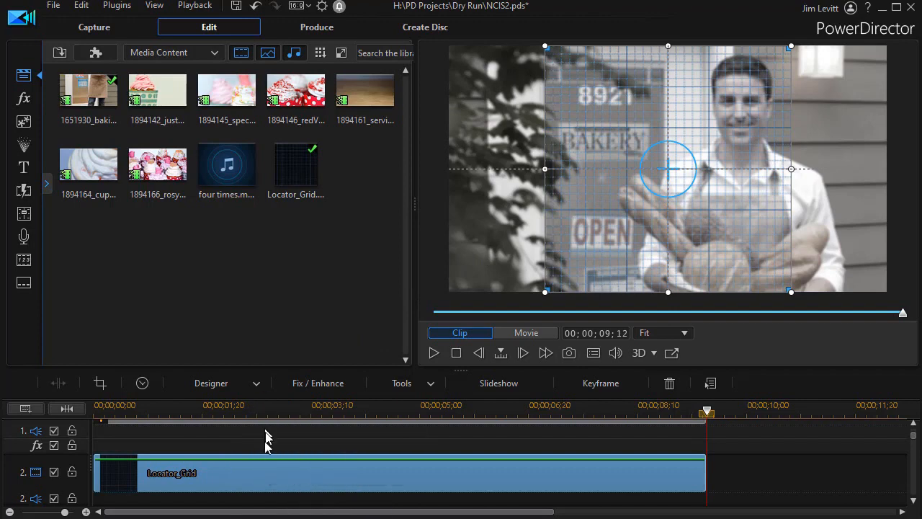
mouse_move(280, 480)
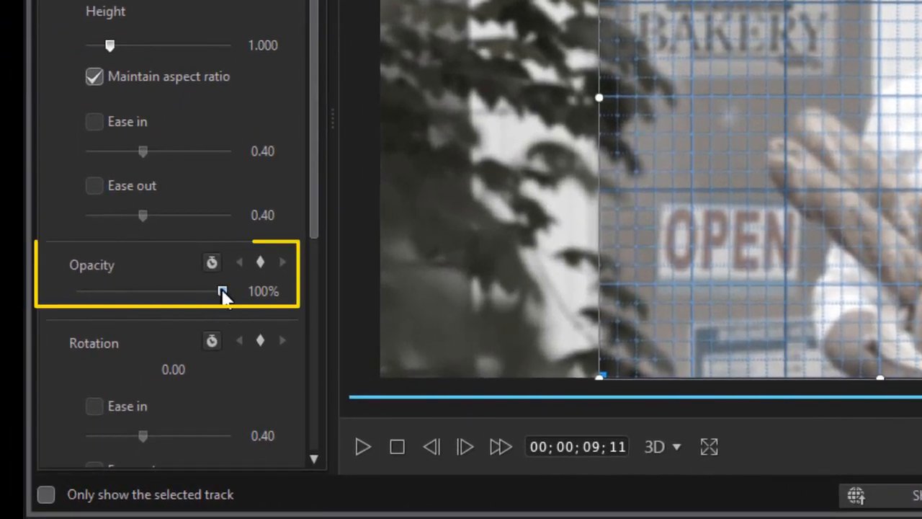
- Lower the Locator Grid overlay's opacity from 100% to about 38%
left_click_drag(223, 291, 130, 291)
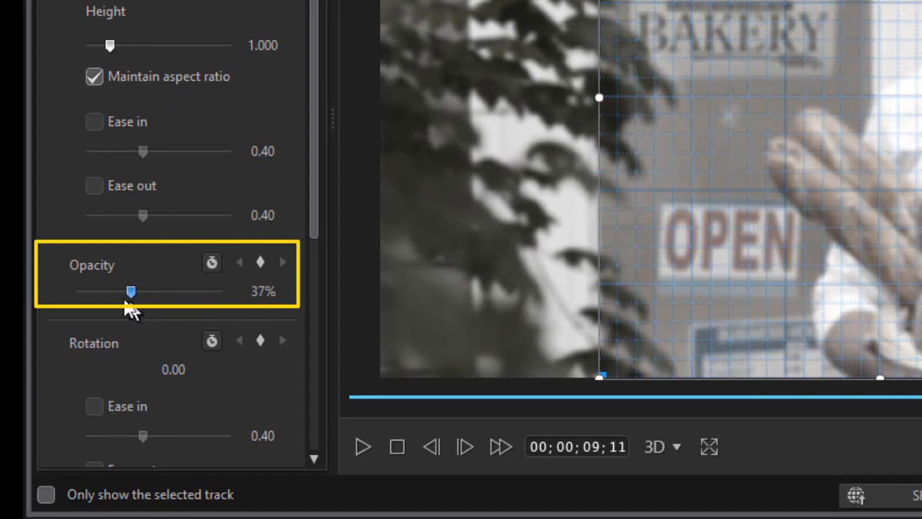
left_click_drag(131, 291, 132, 291)
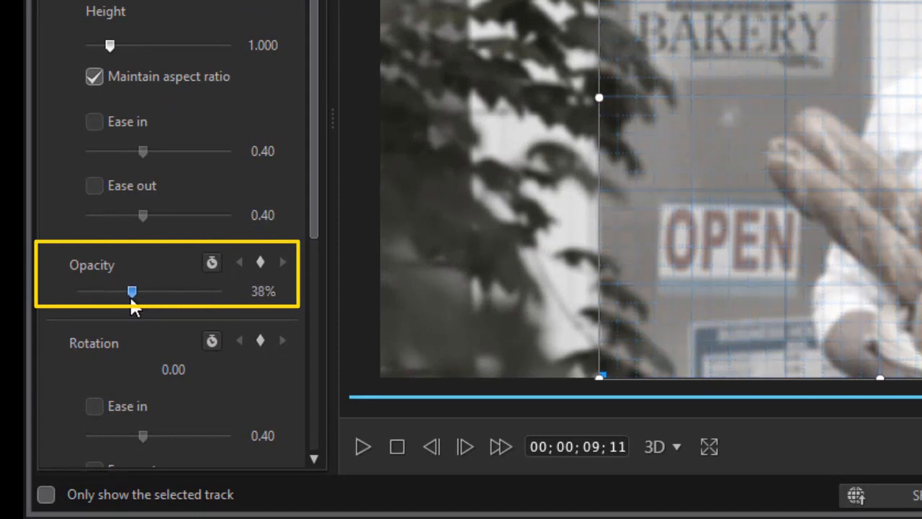
left_click_drag(132, 292, 134, 293)
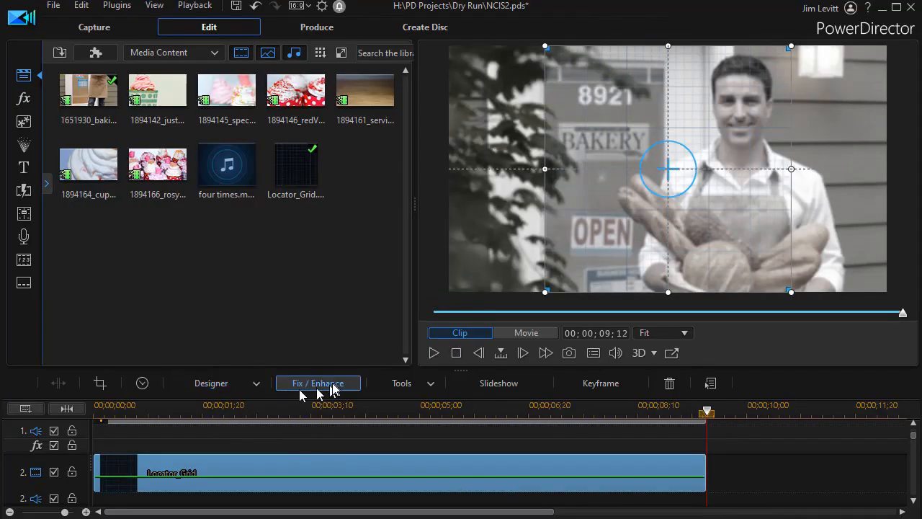
- Enable Color Adjustment on the Locator Grid clip and reduce its saturation so the lines turn grey
left_click(318, 382)
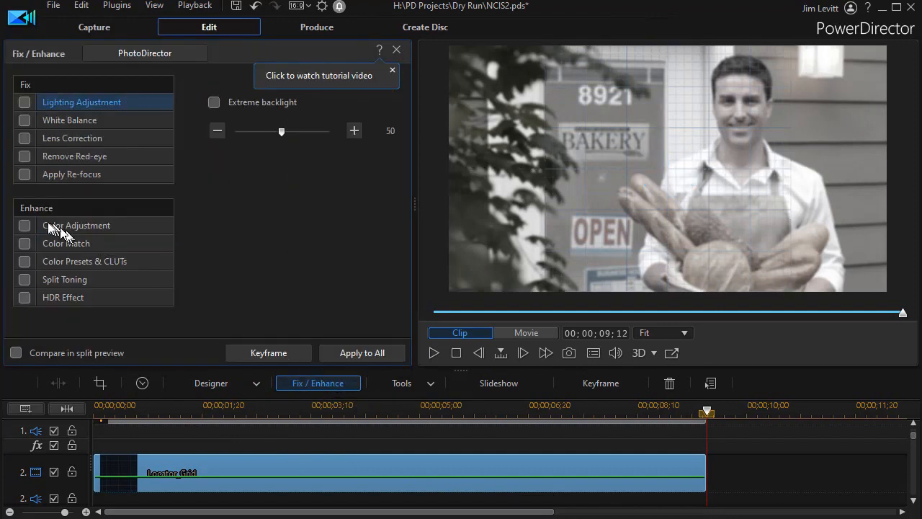
left_click(76, 225)
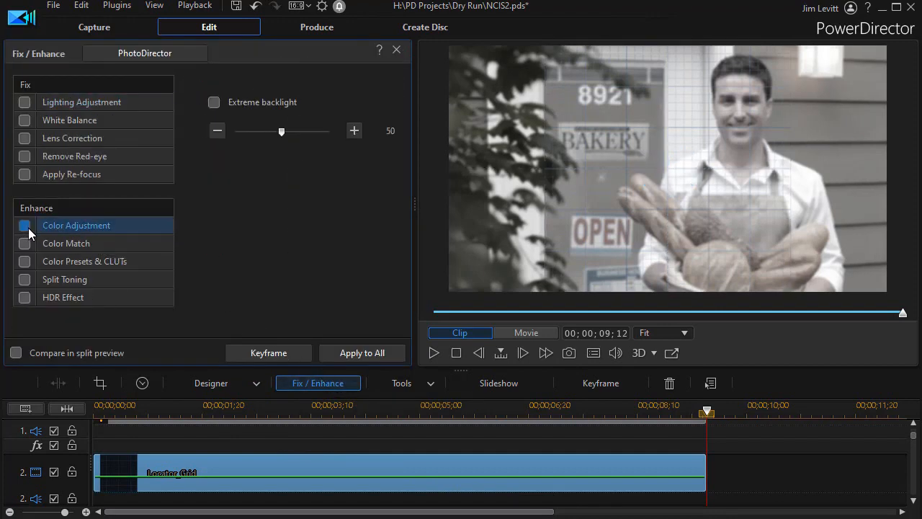
left_click(23, 225)
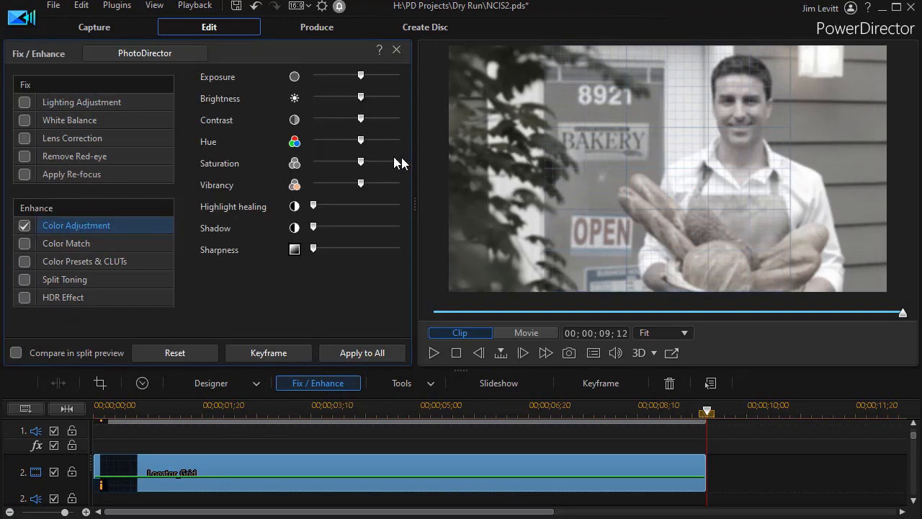
left_click_drag(360, 161, 345, 161)
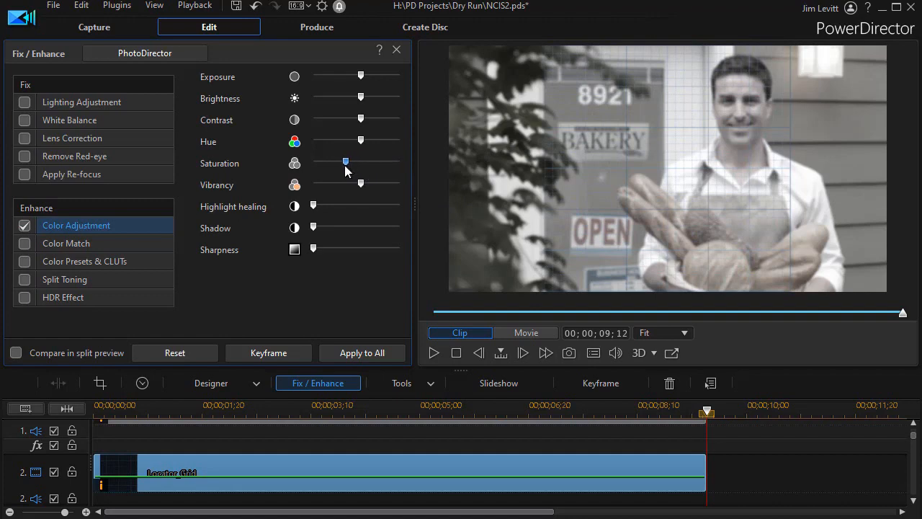
left_click_drag(346, 160, 331, 160)
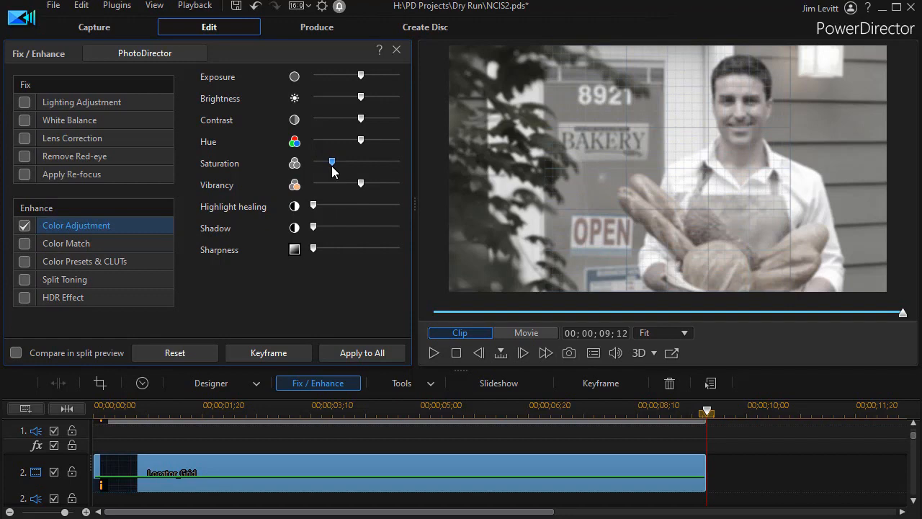
left_click_drag(331, 161, 344, 161)
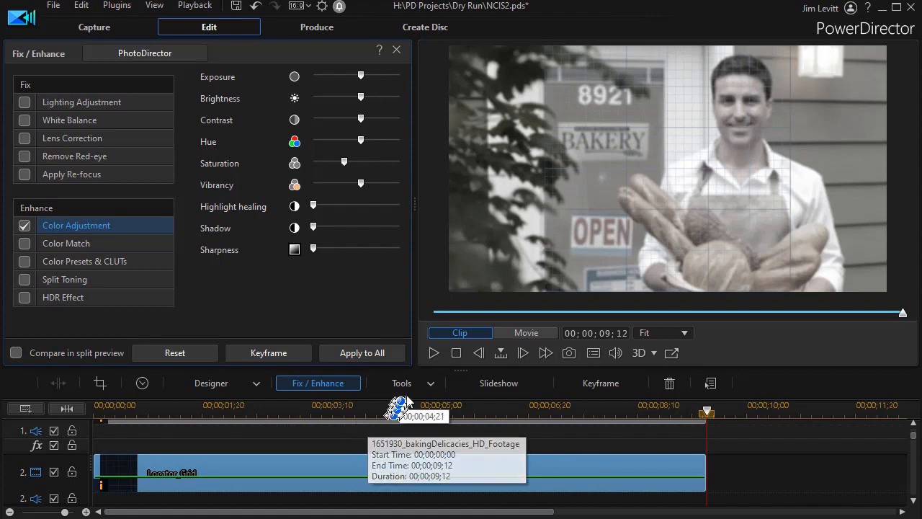
mouse_move(385, 460)
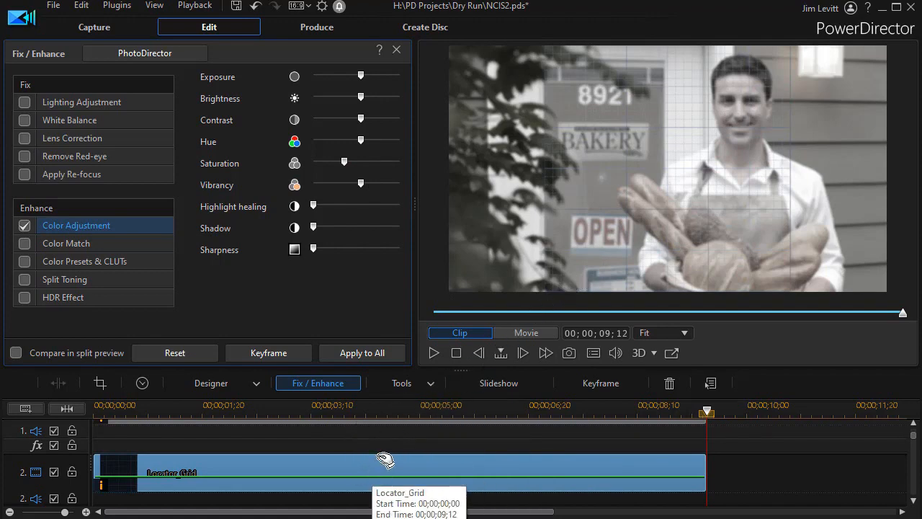
mouse_move(386, 458)
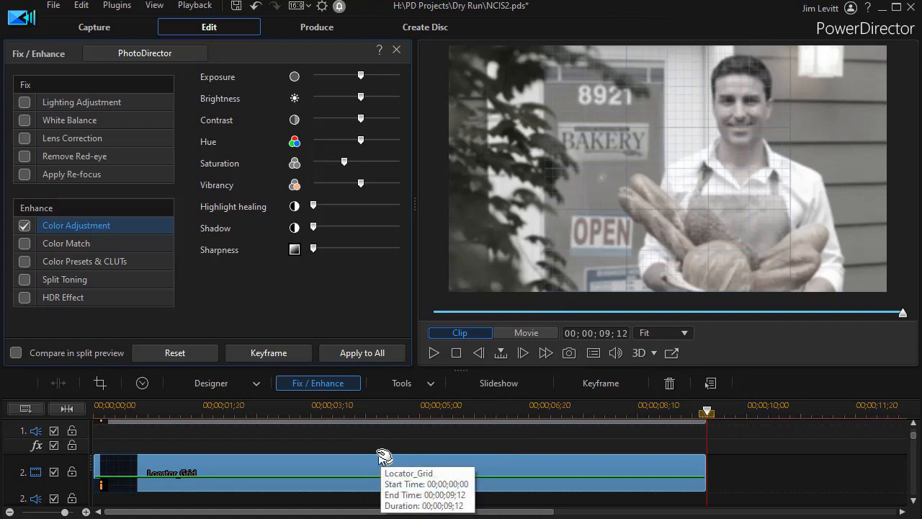
mouse_move(384, 461)
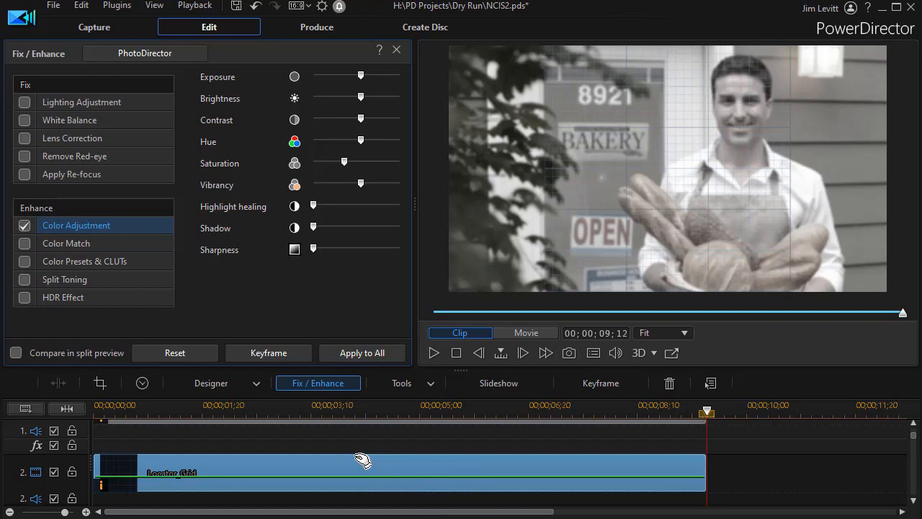
mouse_move(353, 472)
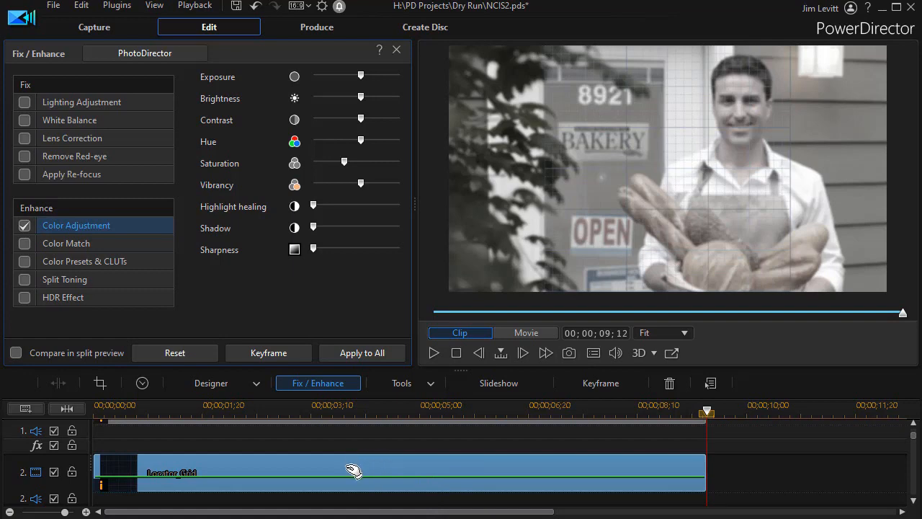
mouse_move(352, 473)
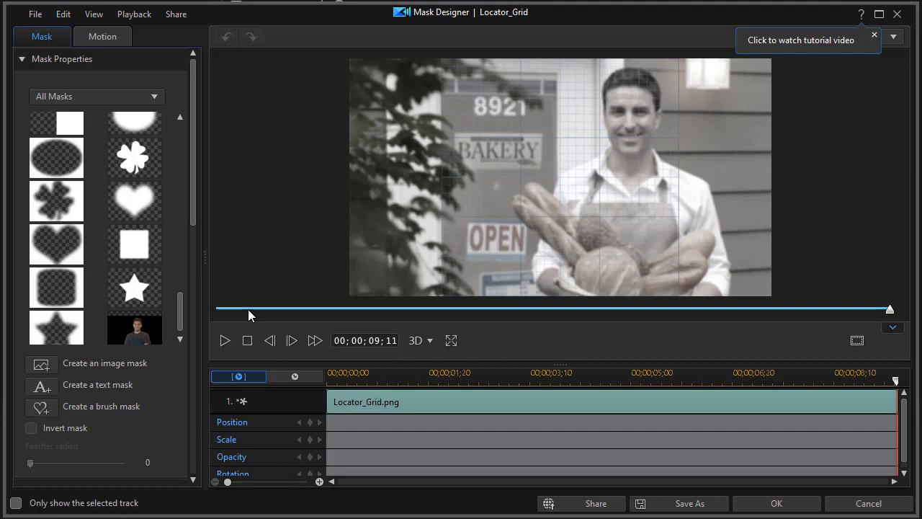
mouse_move(134, 245)
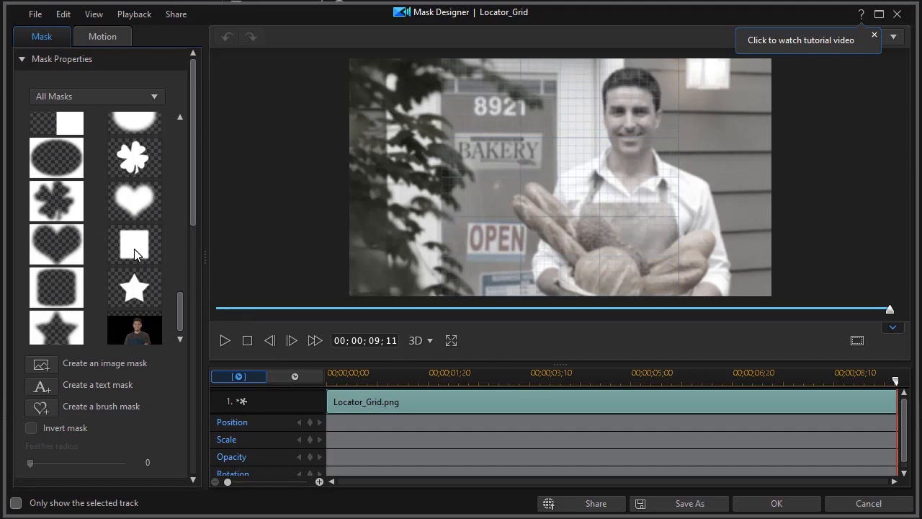
- Apply the square mask shape to the grid clip and return the playhead to the start
left_click(134, 244)
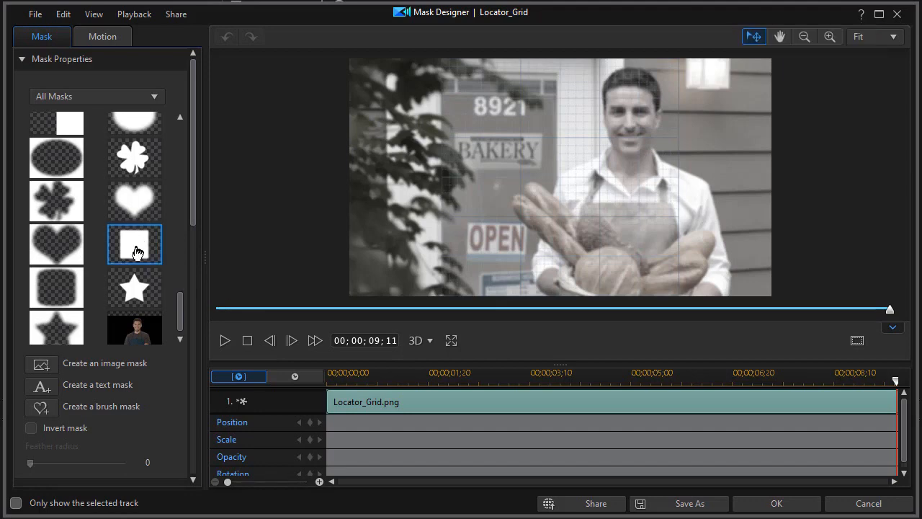
left_click(134, 244)
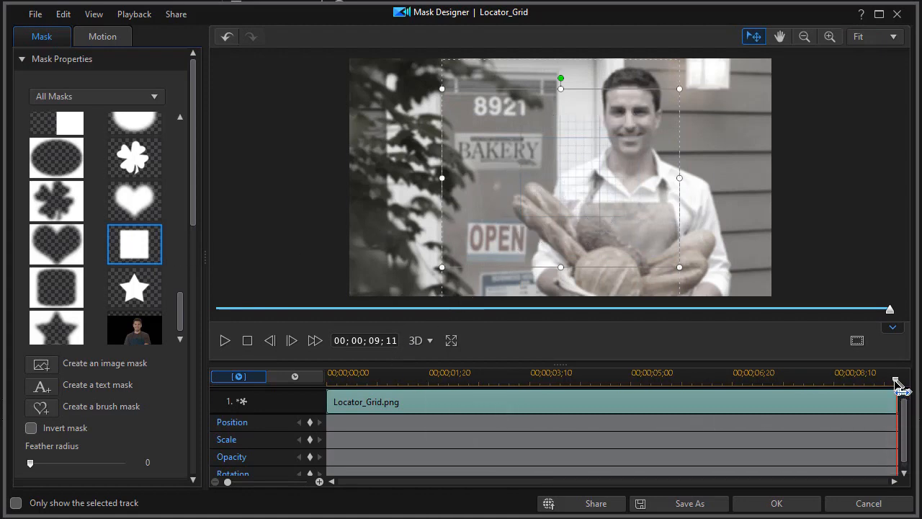
left_click_drag(897, 389, 800, 381)
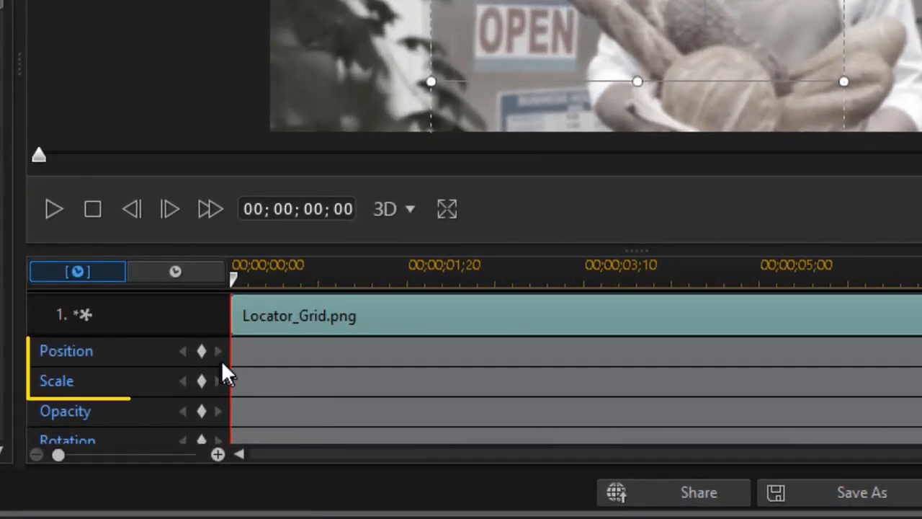
- Set a starting mask keyframe, zoom the preview to 70%, and centre a small square mask
left_click(202, 381)
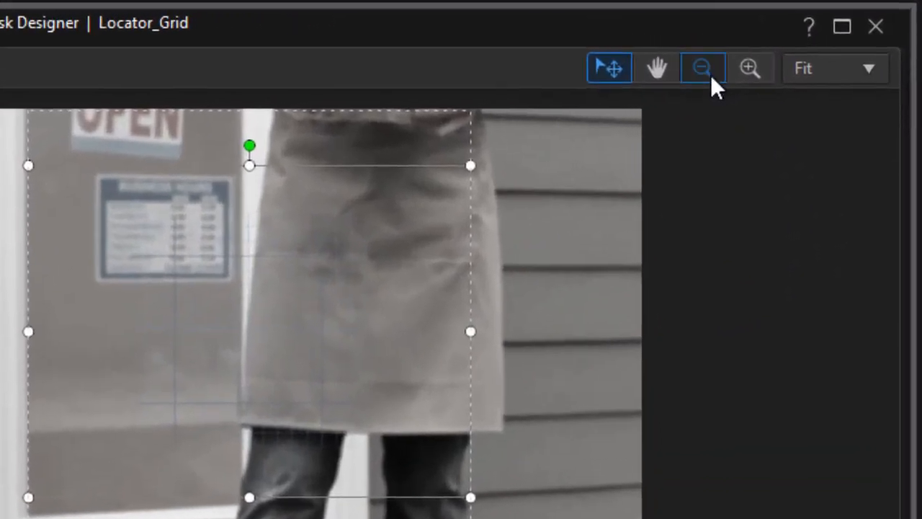
left_click(701, 67)
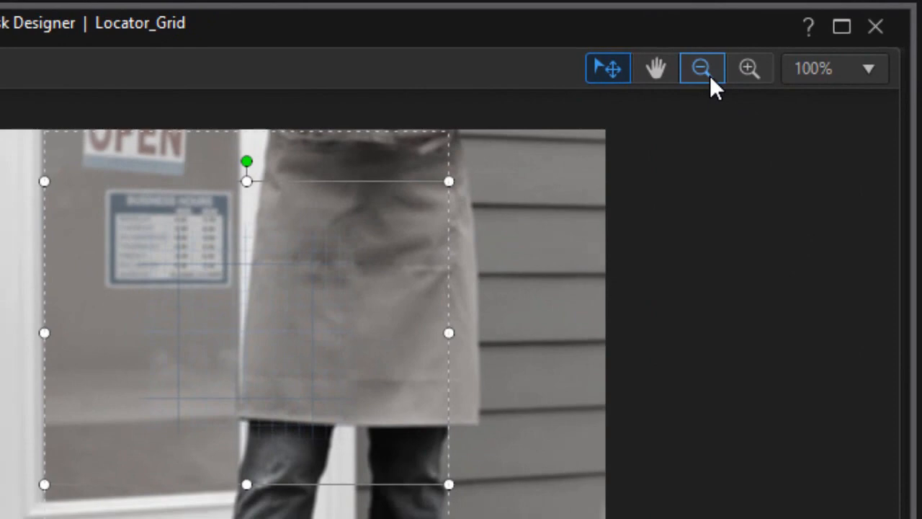
left_click(702, 67)
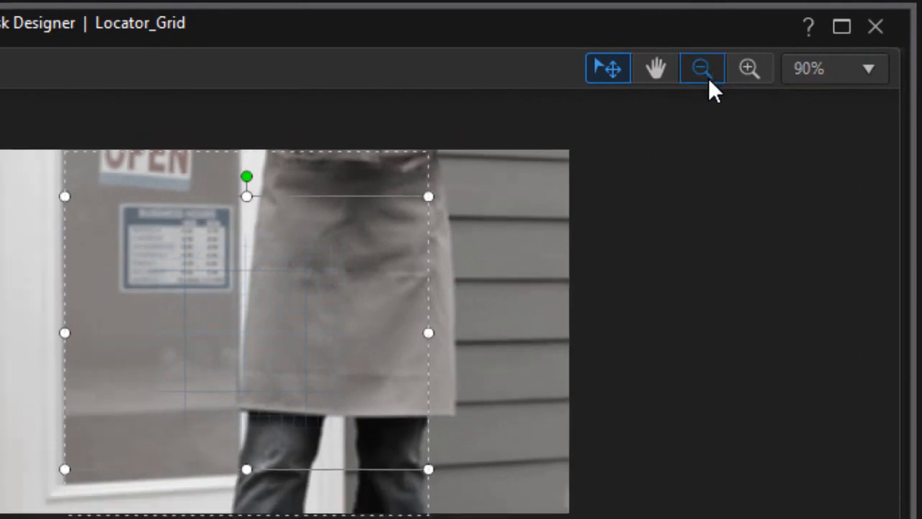
left_click(701, 67)
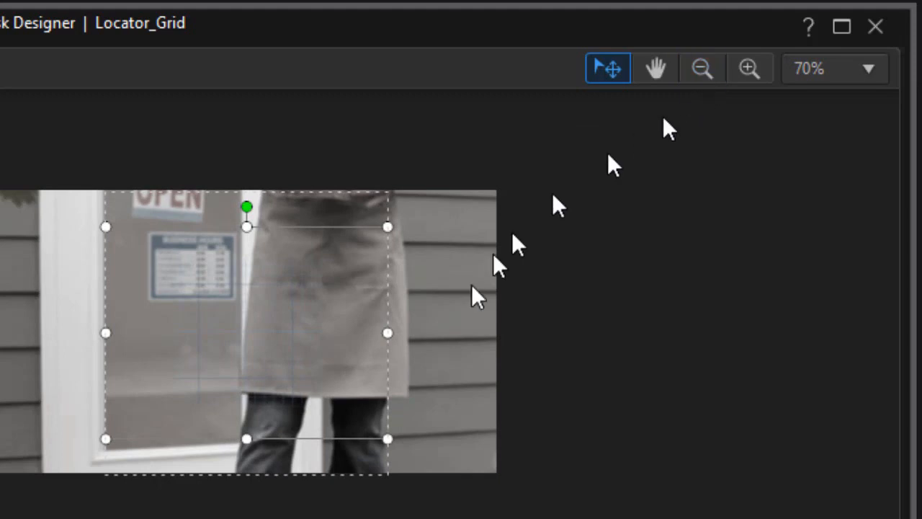
mouse_move(106, 438)
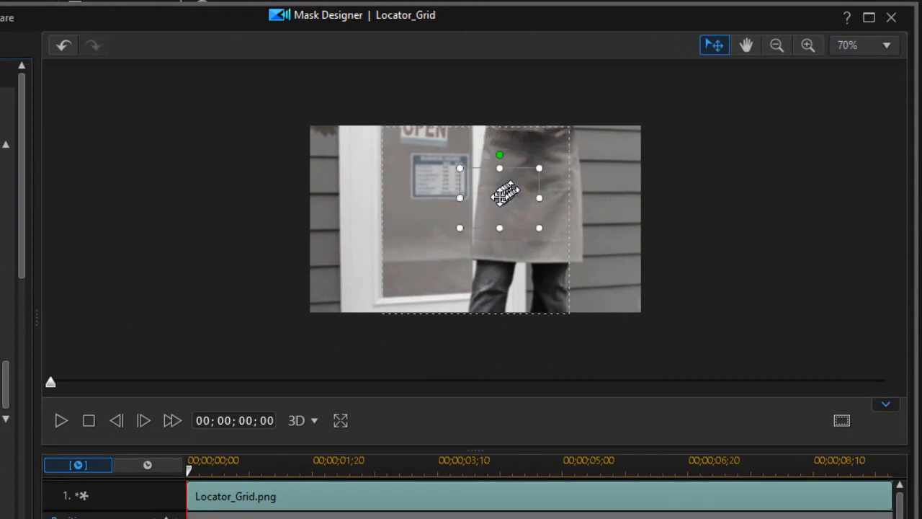
left_click_drag(504, 194, 473, 220)
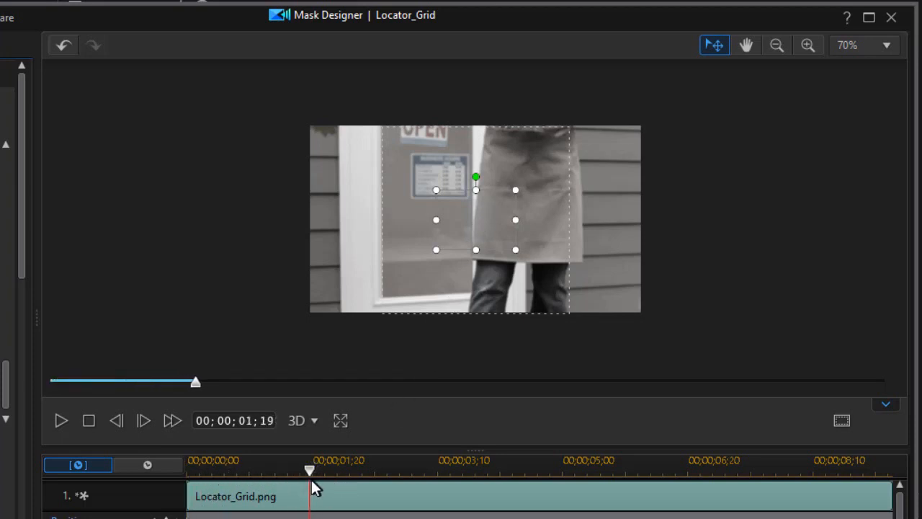
- At about 00;00;01;09, enlarge the square mask beyond the frame and confirm with OK
left_click_drag(309, 470, 281, 469)
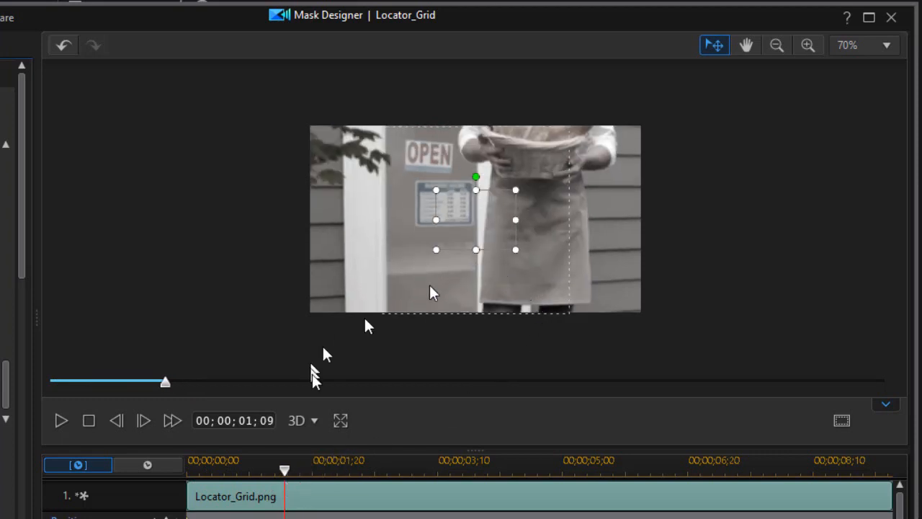
mouse_move(425, 289)
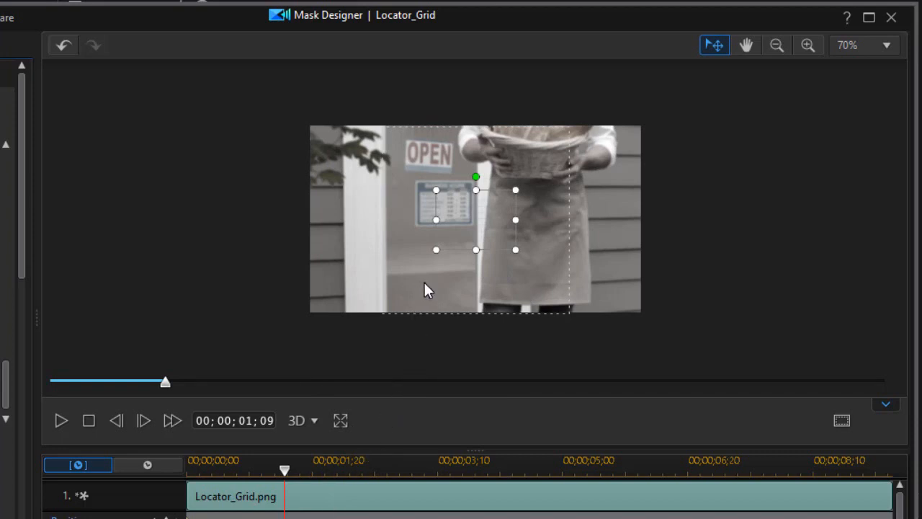
left_click_drag(435, 249, 347, 316)
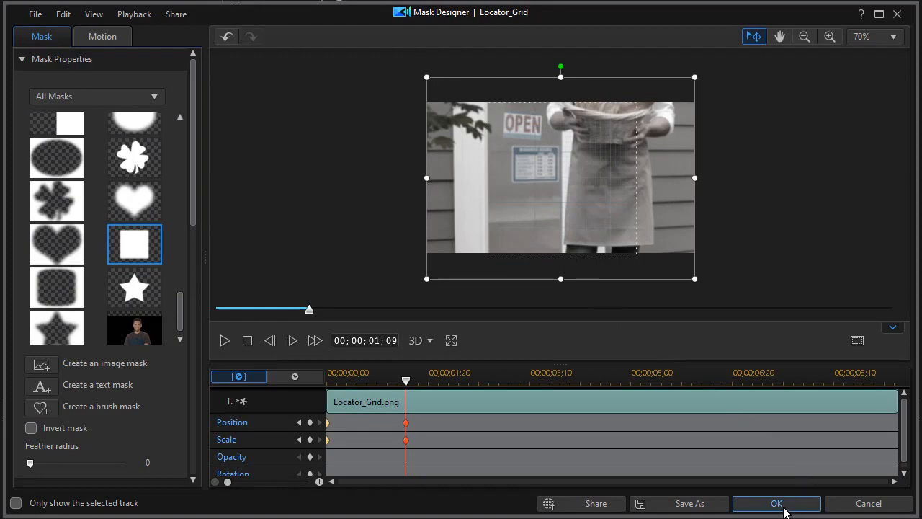
left_click(776, 503)
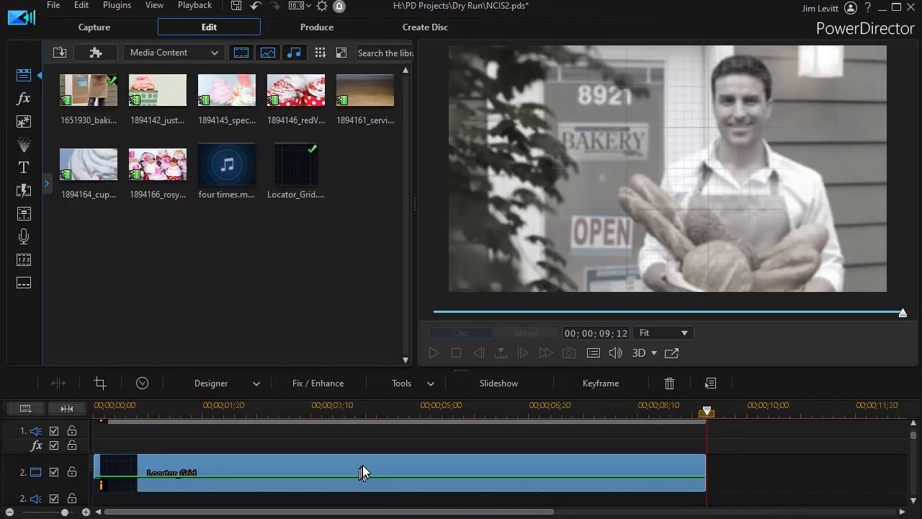
- In PiP Designer at 80% preview zoom, scale the grid to Width 1.000 and confirm
left_click(364, 472)
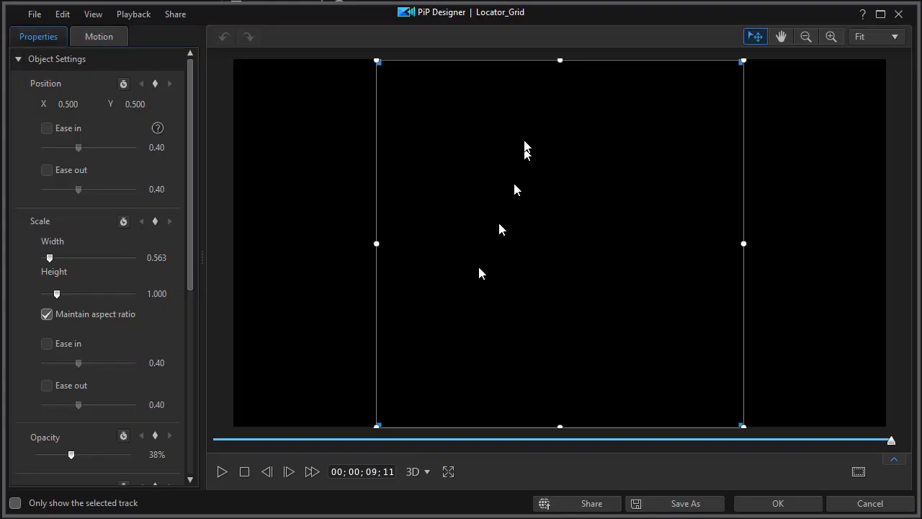
left_click(830, 37)
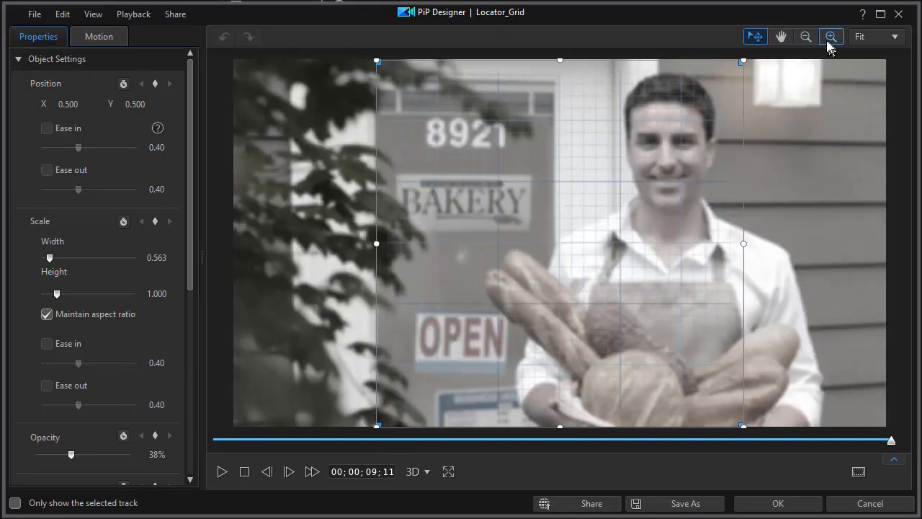
left_click(806, 37)
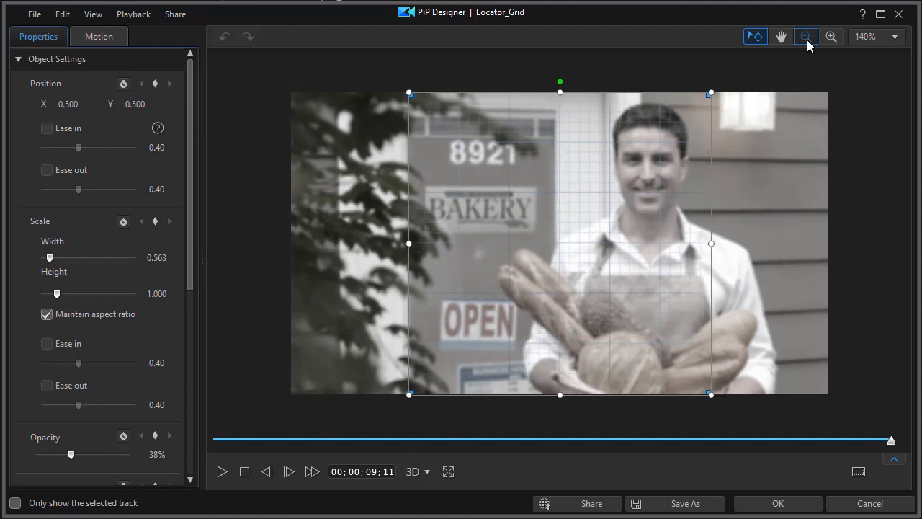
left_click(805, 36)
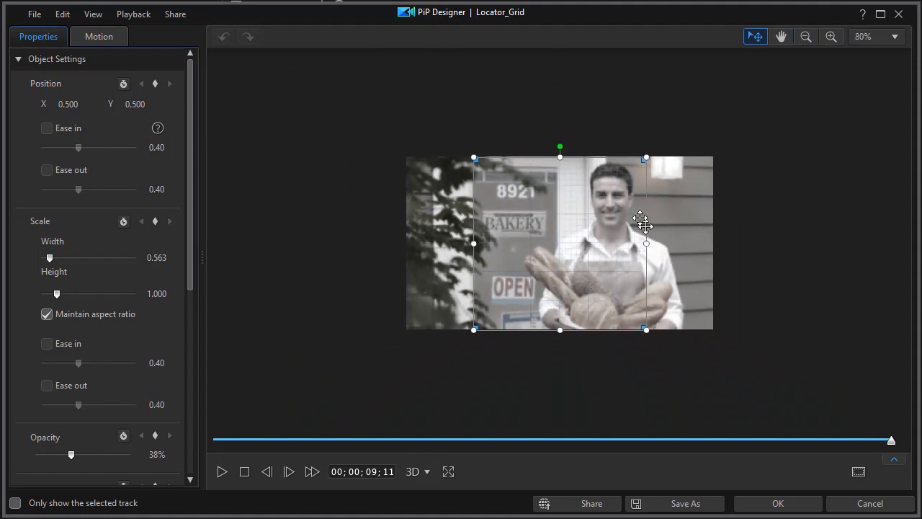
mouse_move(473, 156)
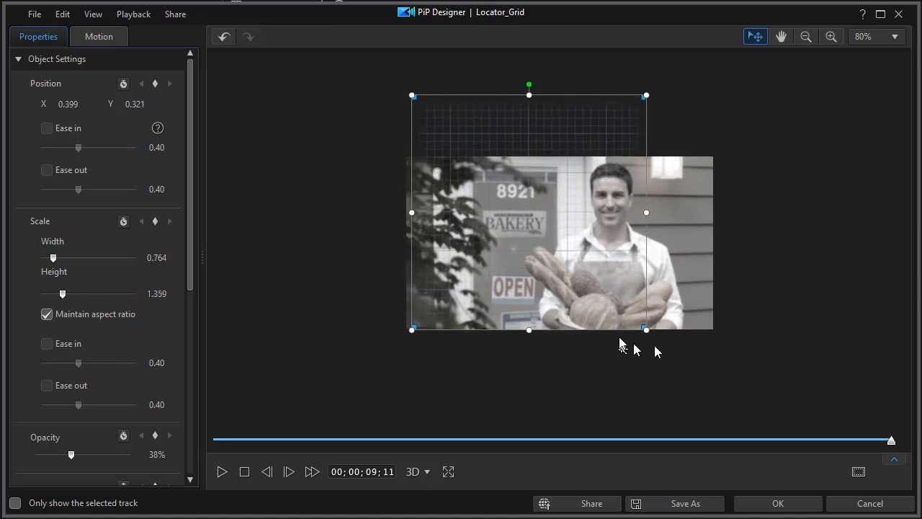
left_click_drag(644, 329, 704, 388)
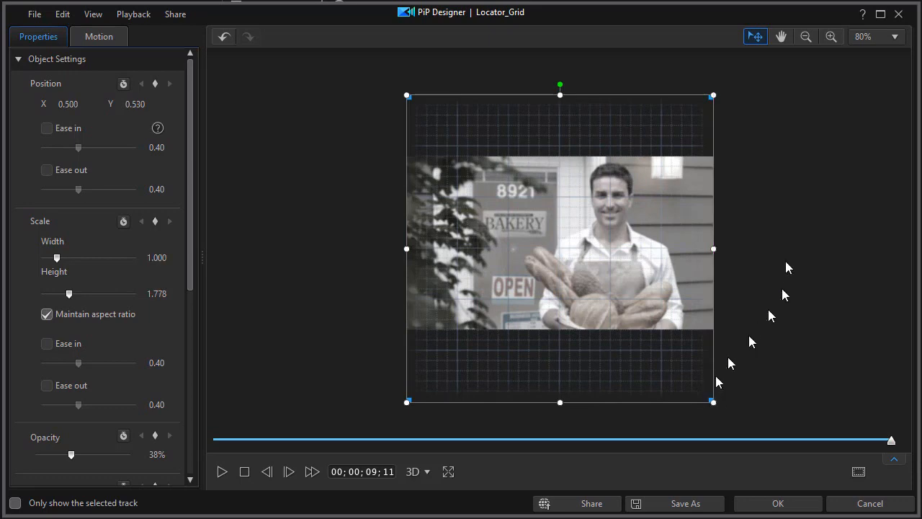
left_click(777, 503)
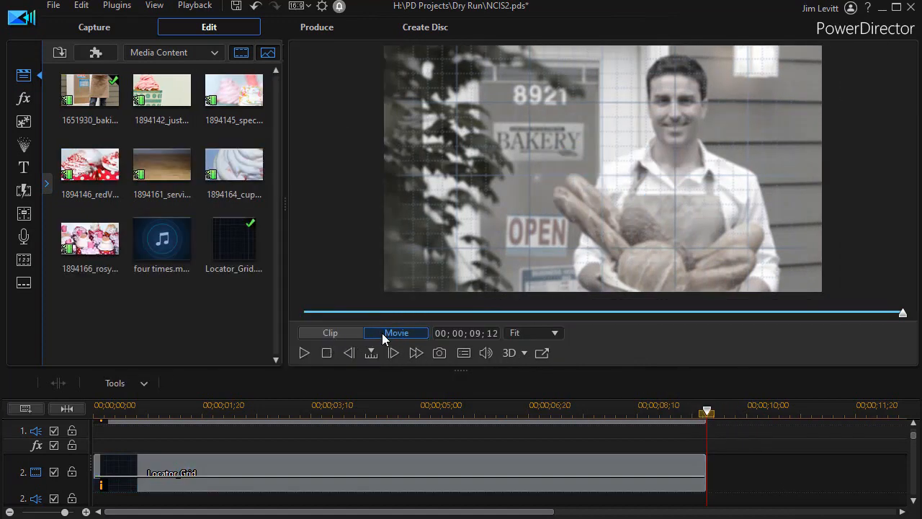
left_click(326, 352)
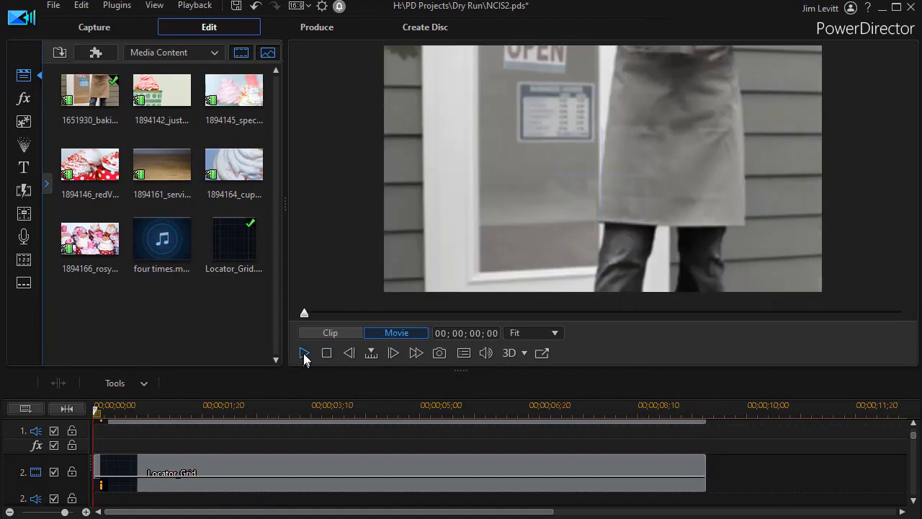
left_click(305, 353)
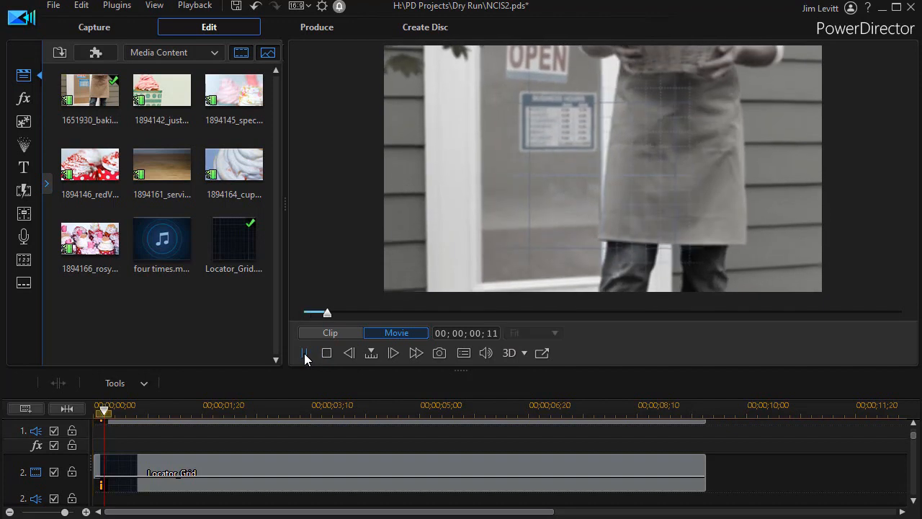
left_click(305, 353)
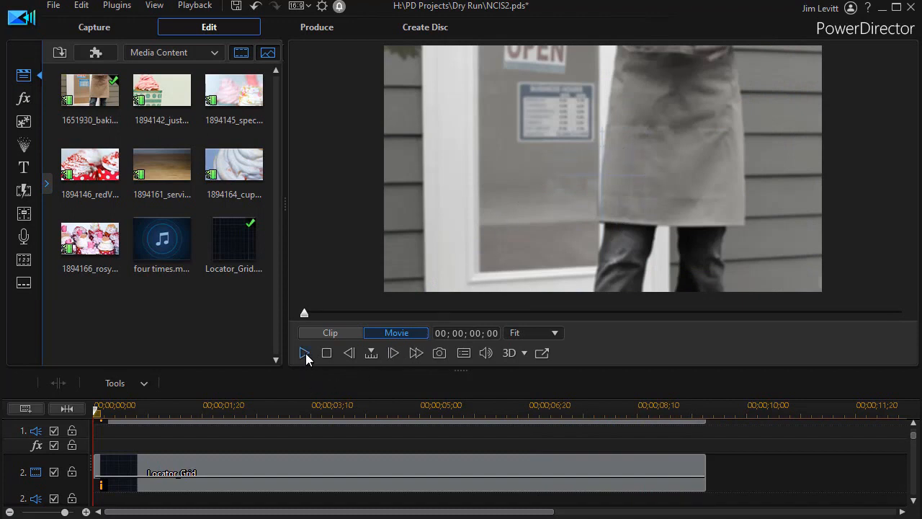
left_click(305, 352)
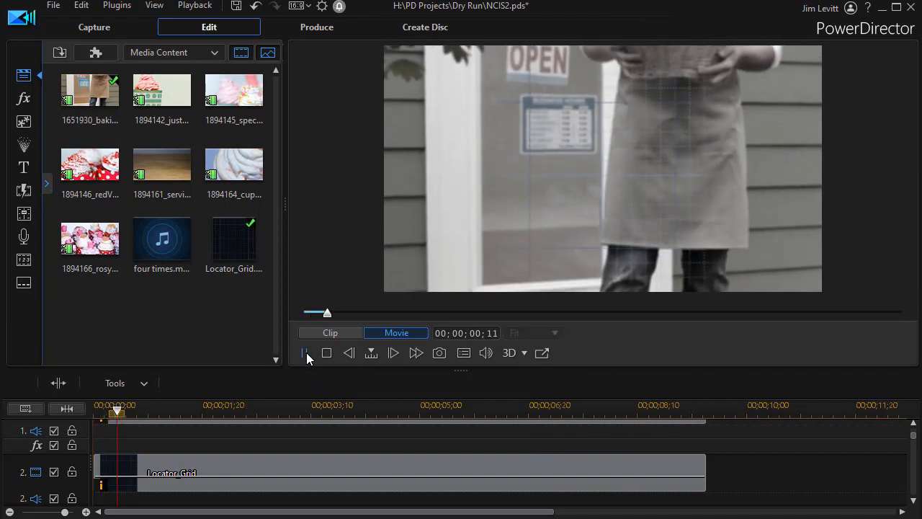
left_click(305, 352)
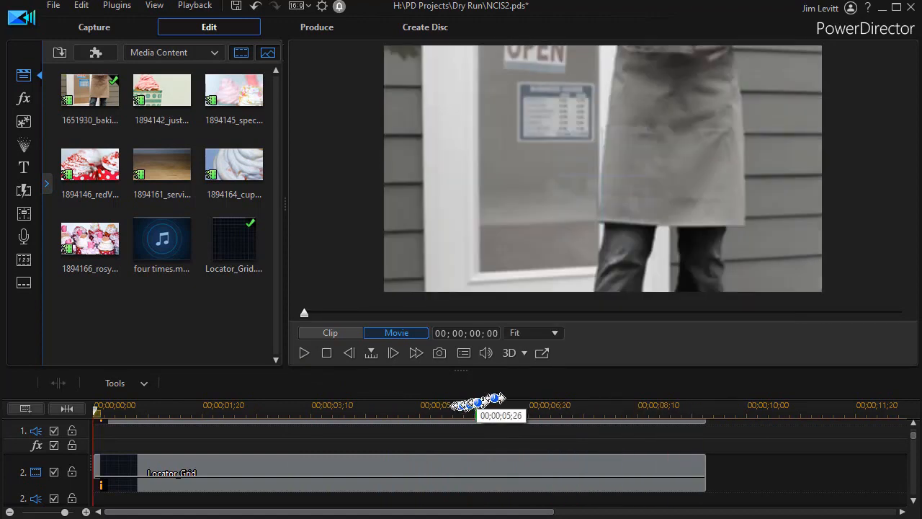
mouse_move(657, 350)
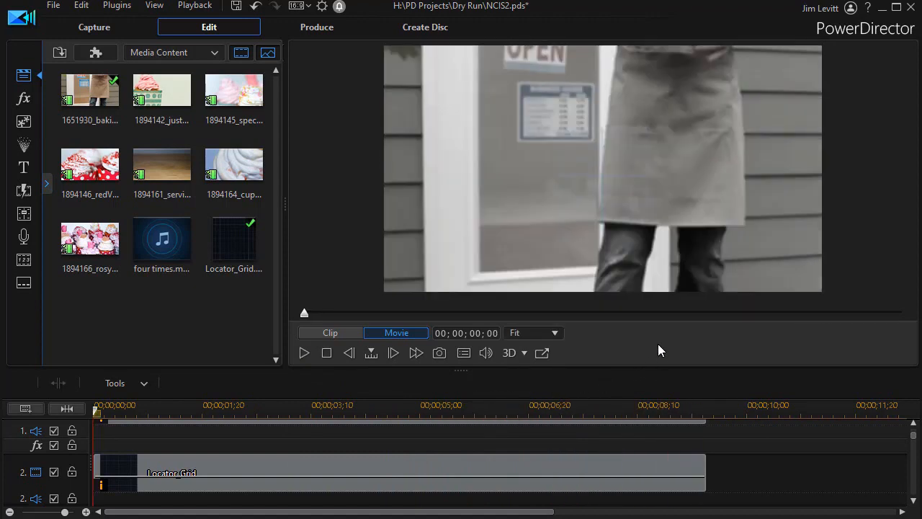